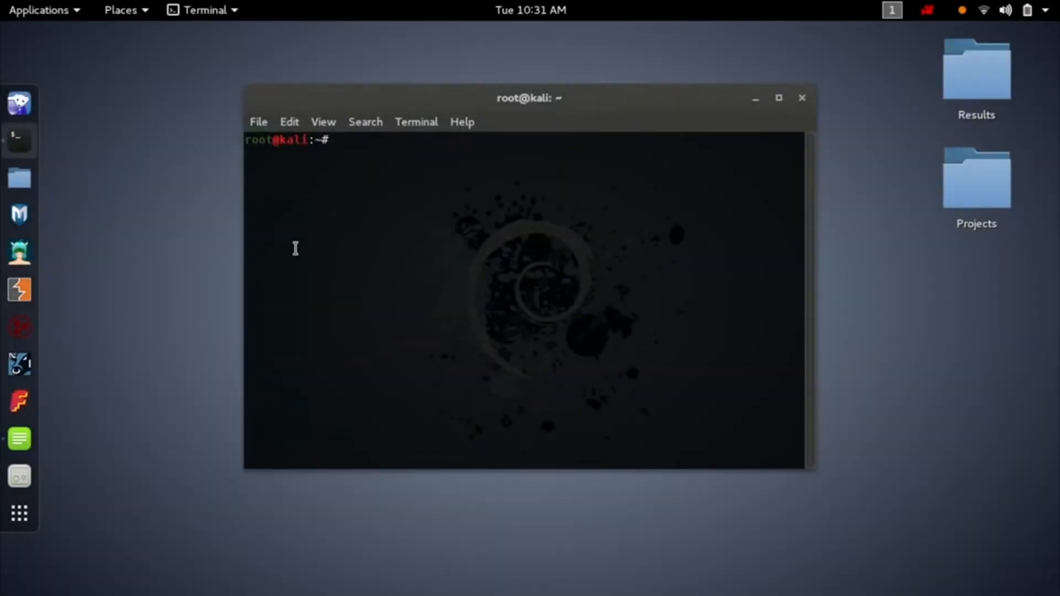
Launch WiFite in the Kali terminal, then switch to the forum in Chrome
text(wifite)
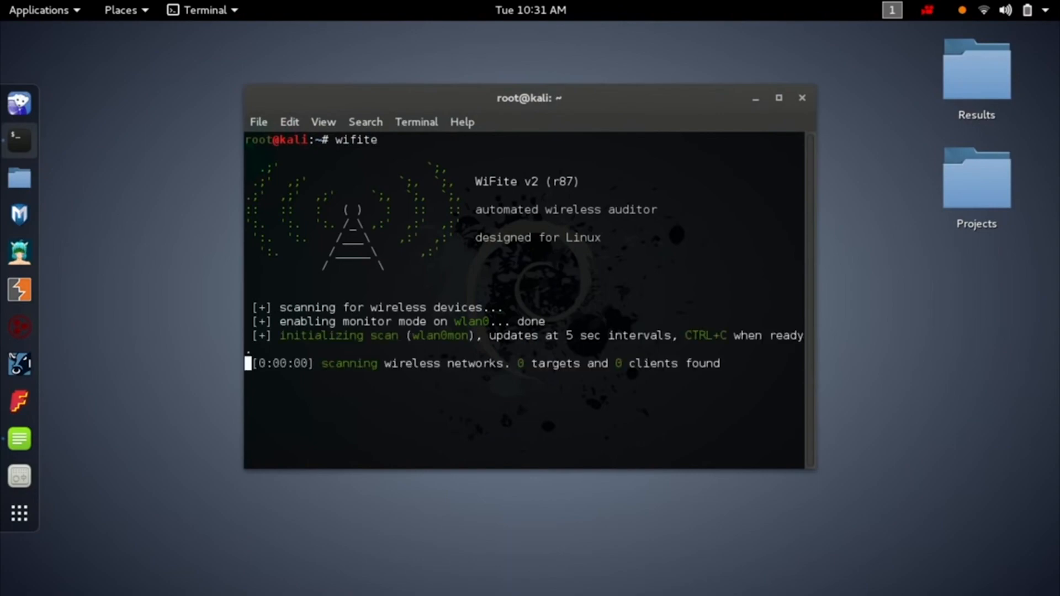
click(924, 11)
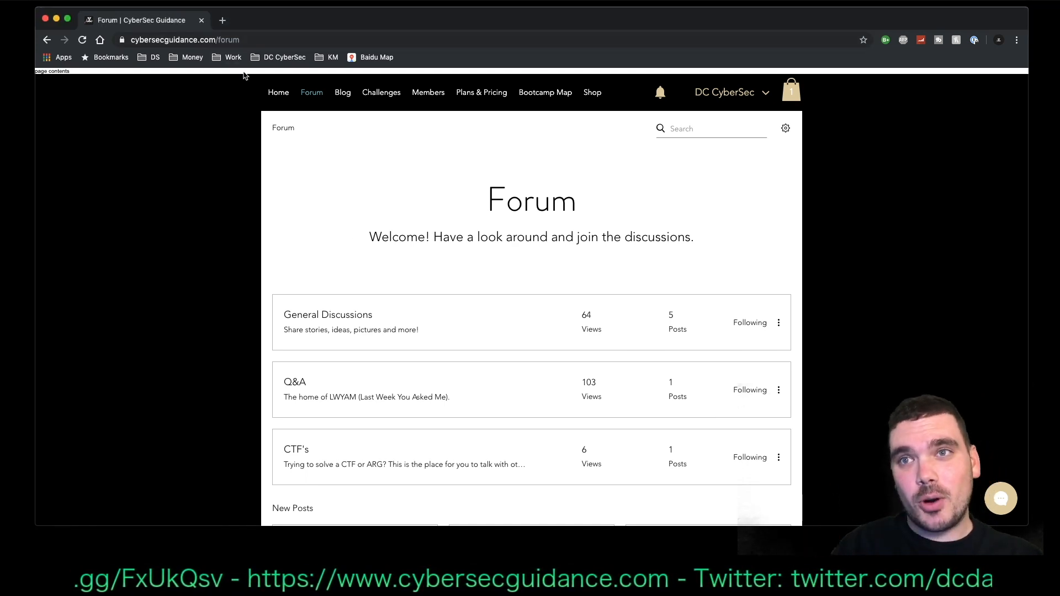
Open the Q&A category and the LWYAM thread of viewer questions
click(295, 382)
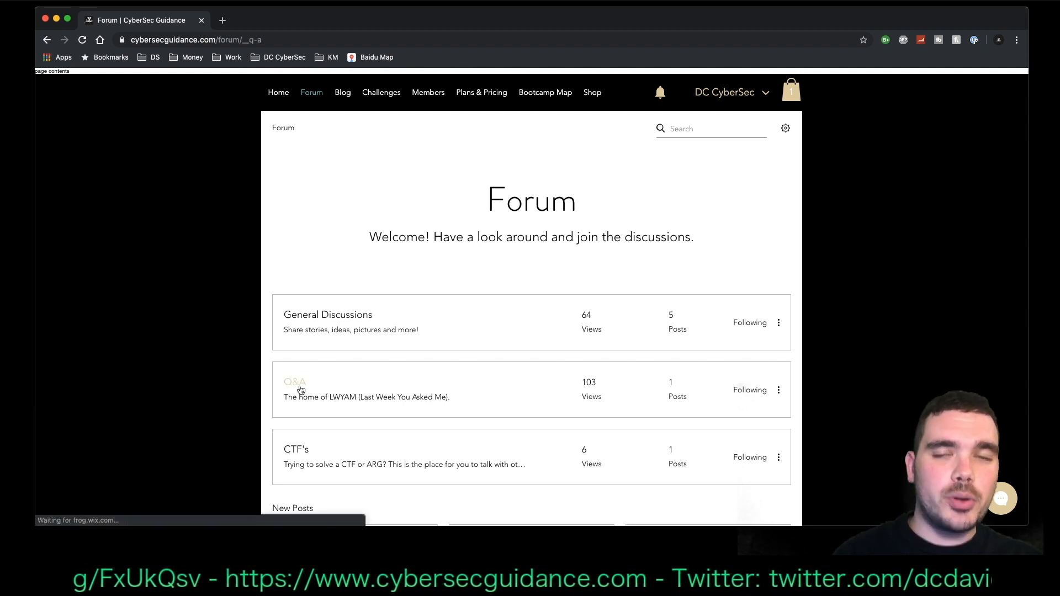
click(294, 382)
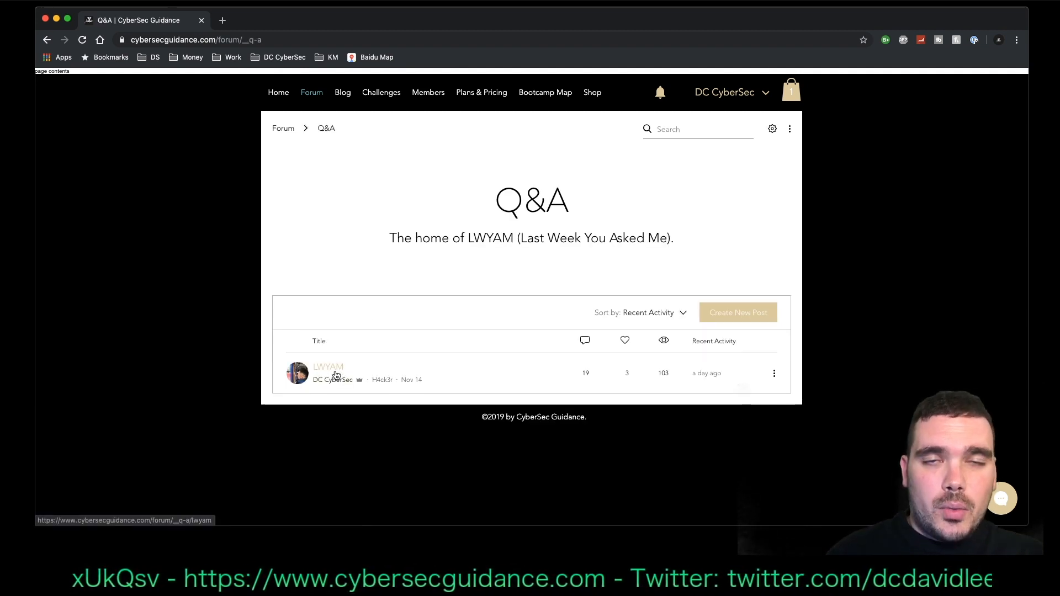
click(329, 366)
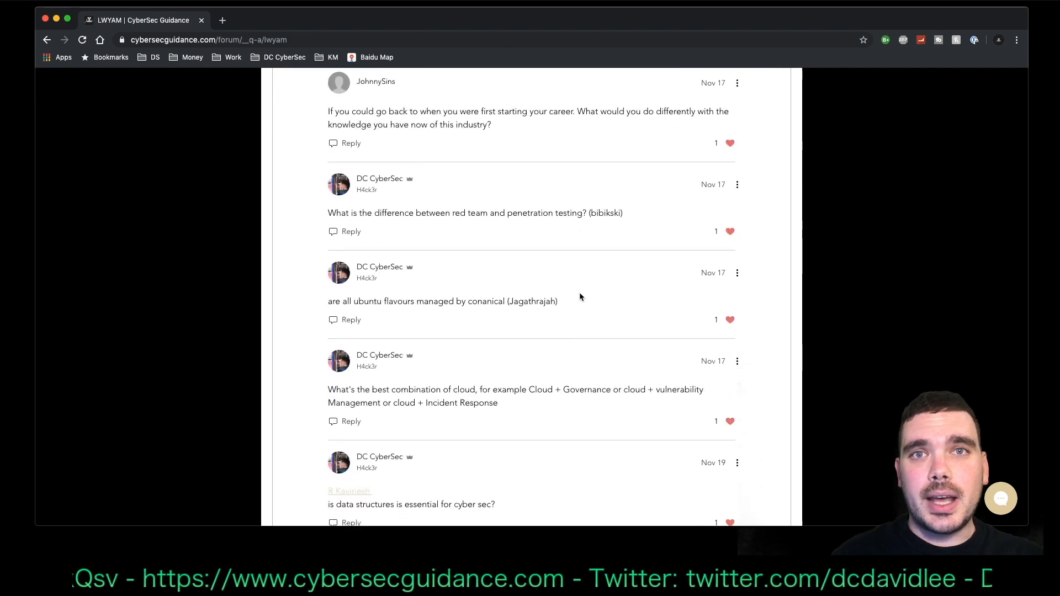
Scroll the LWYAM thread down to the beginner tools and analyst daily-tasks questions
scroll(down, 3)
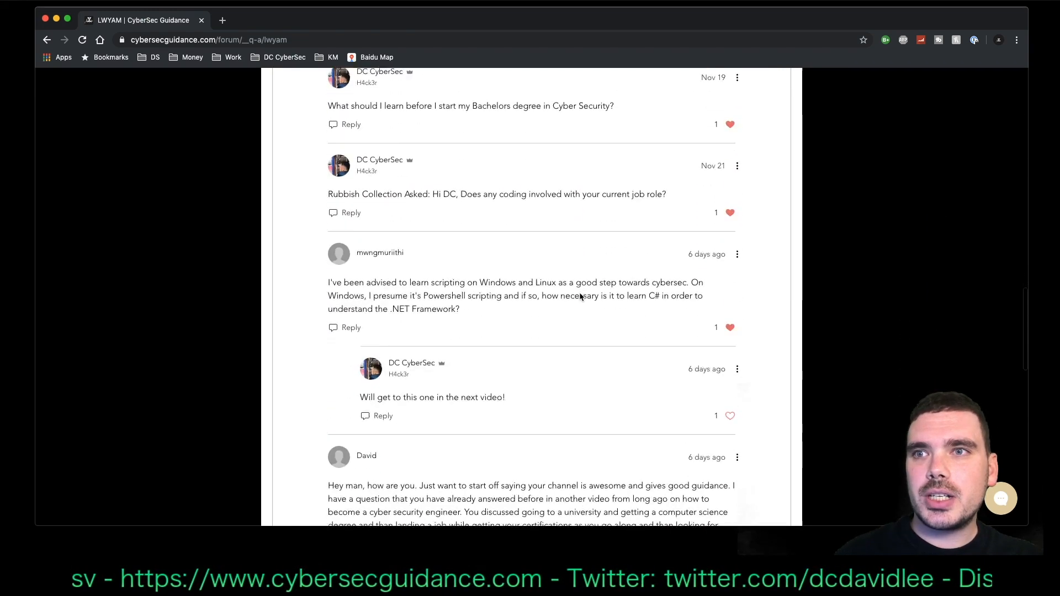
scroll(down, 3)
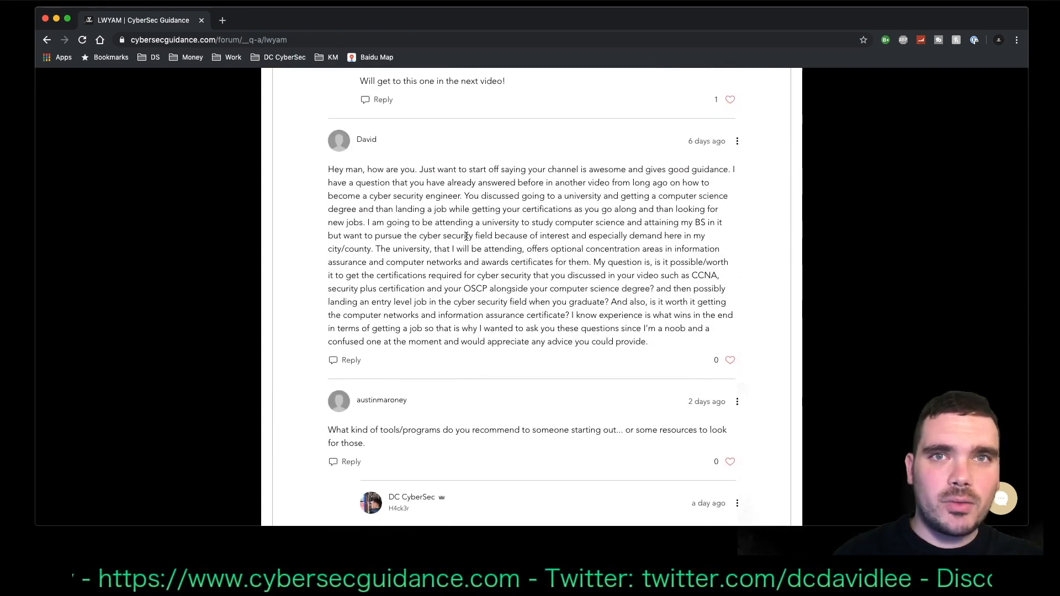
scroll(down, 3)
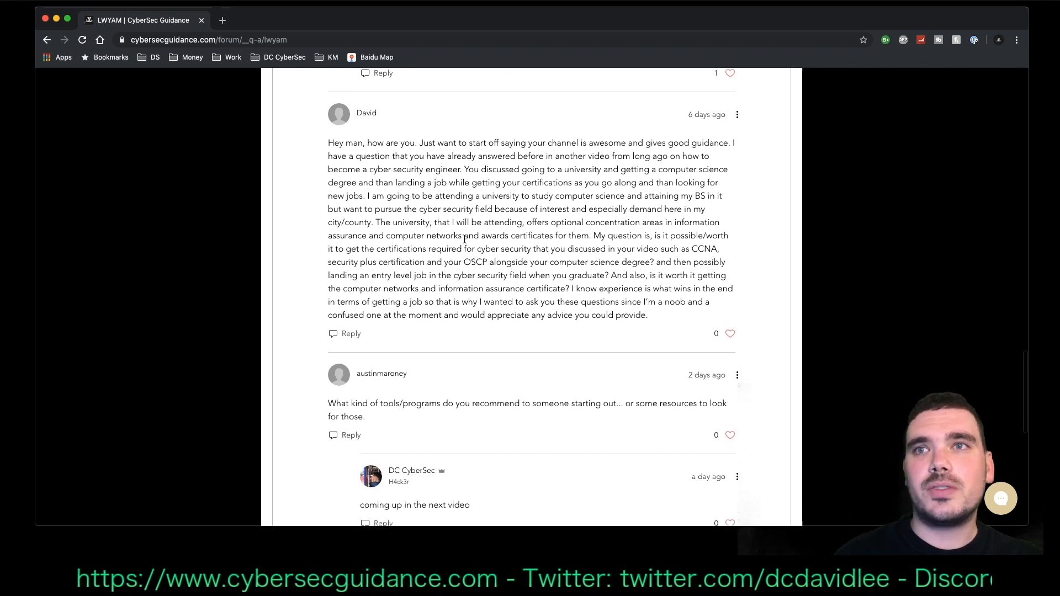
scroll(down, 3)
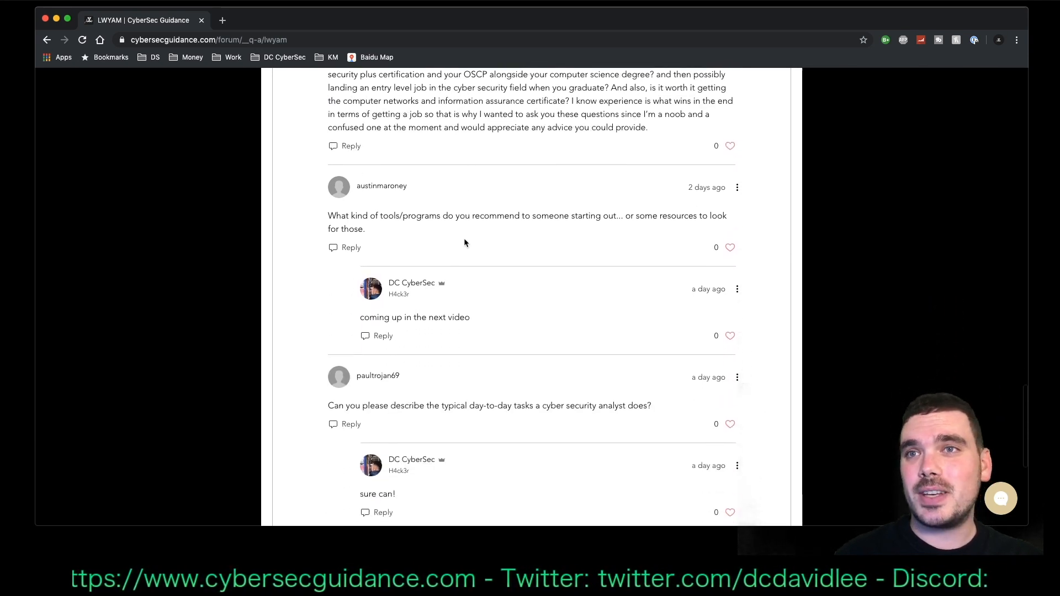
scroll(down, 3)
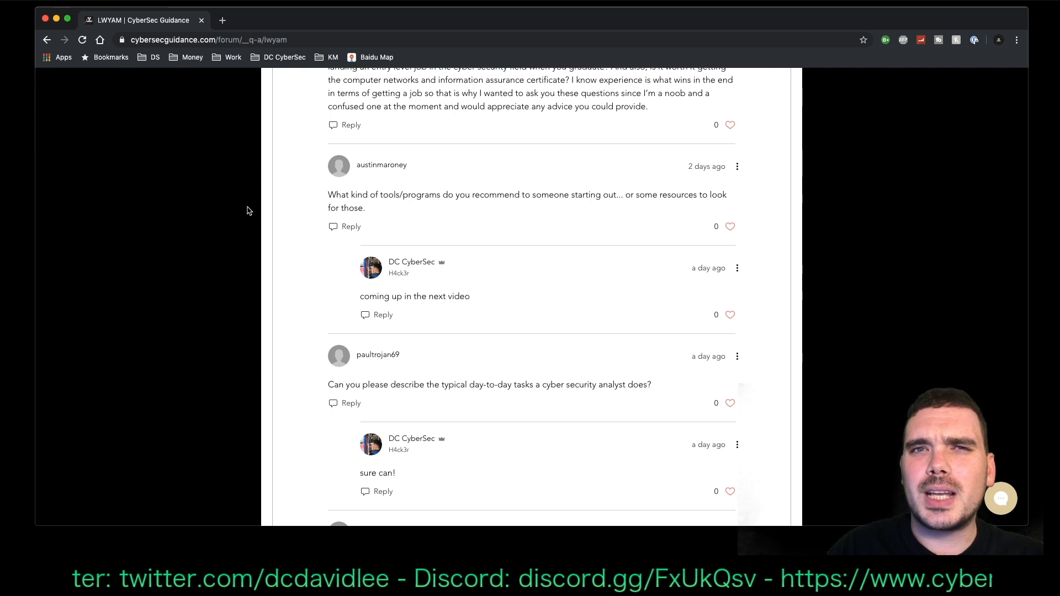
Scroll to the final question on forensics versus pen-testing for a stammerer
scroll(down, 3)
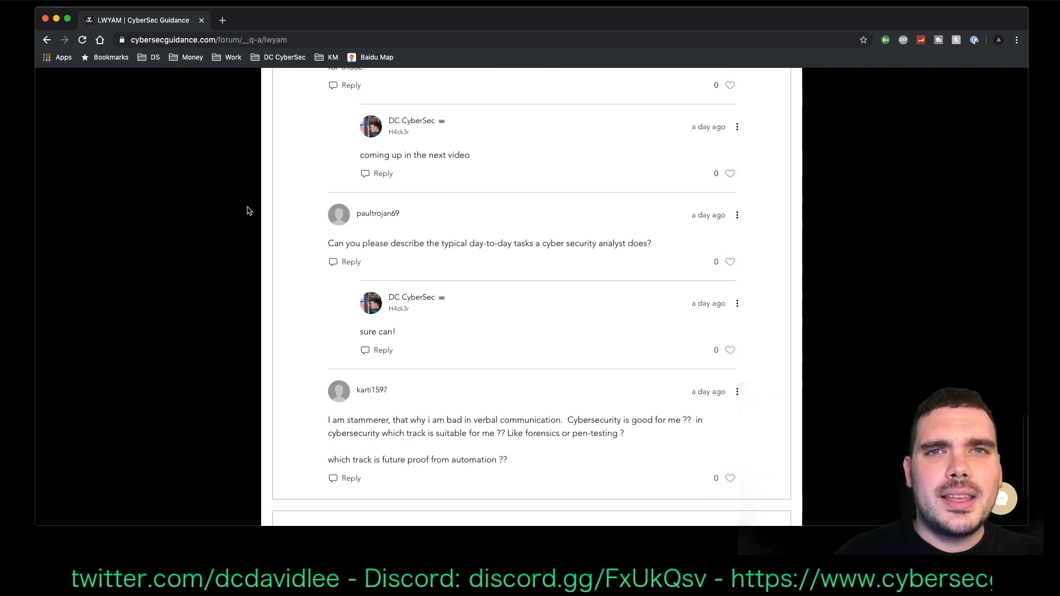
scroll(down, 3)
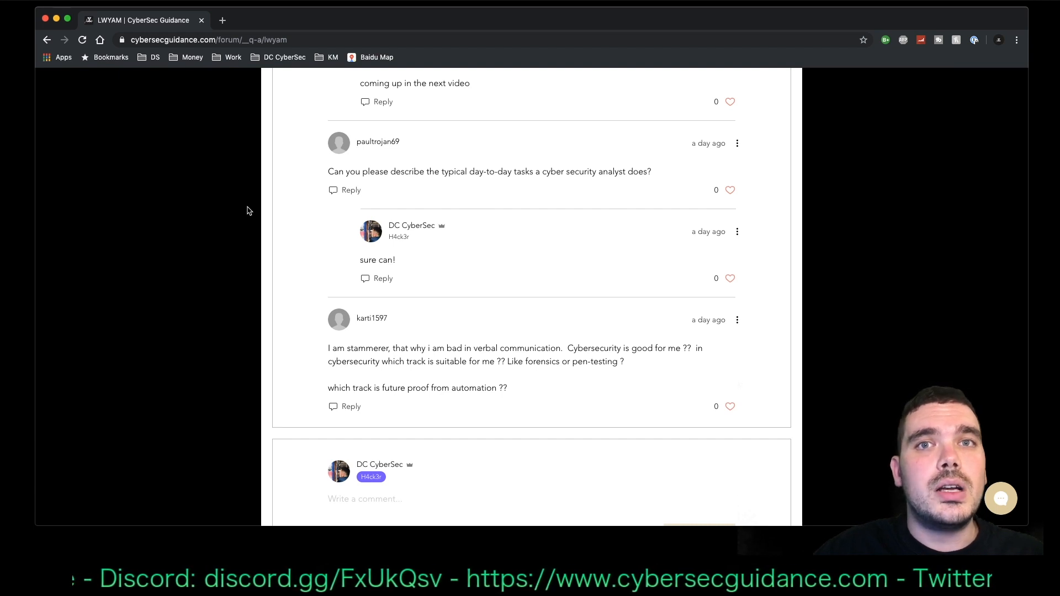
Scroll the thread to David's question about certifications alongside a computer science degree
scroll(down, 3)
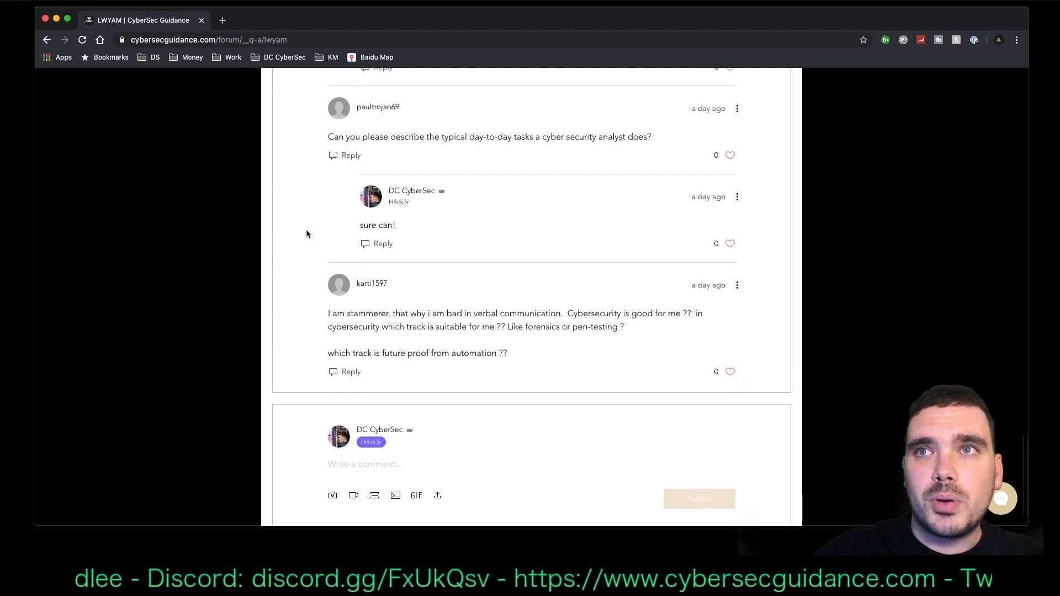
scroll(down, 3)
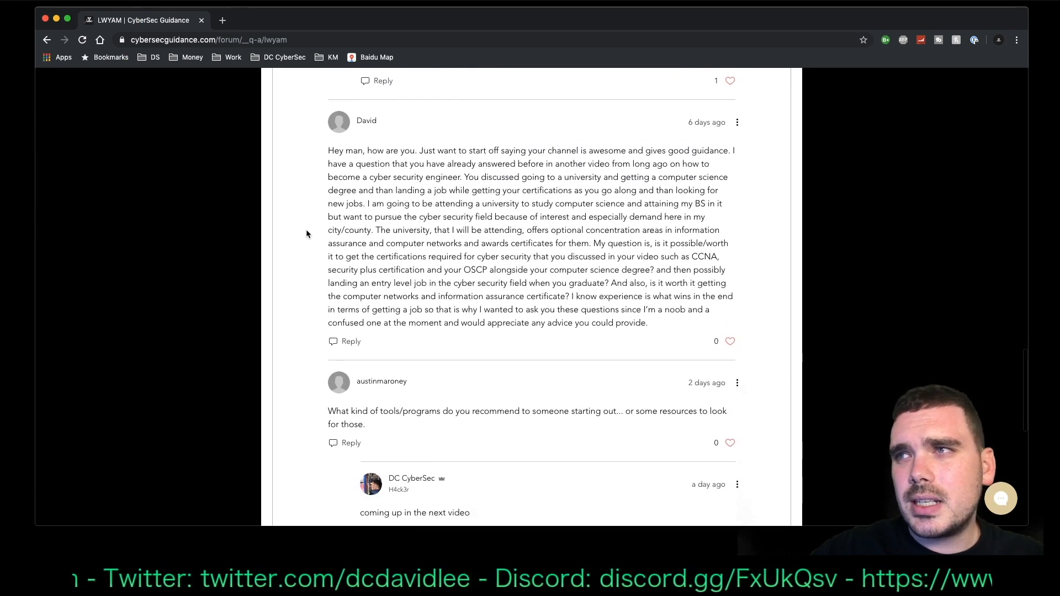
Scroll to keep David's certifications question and the beginner tools reply on screen
scroll(down, 3)
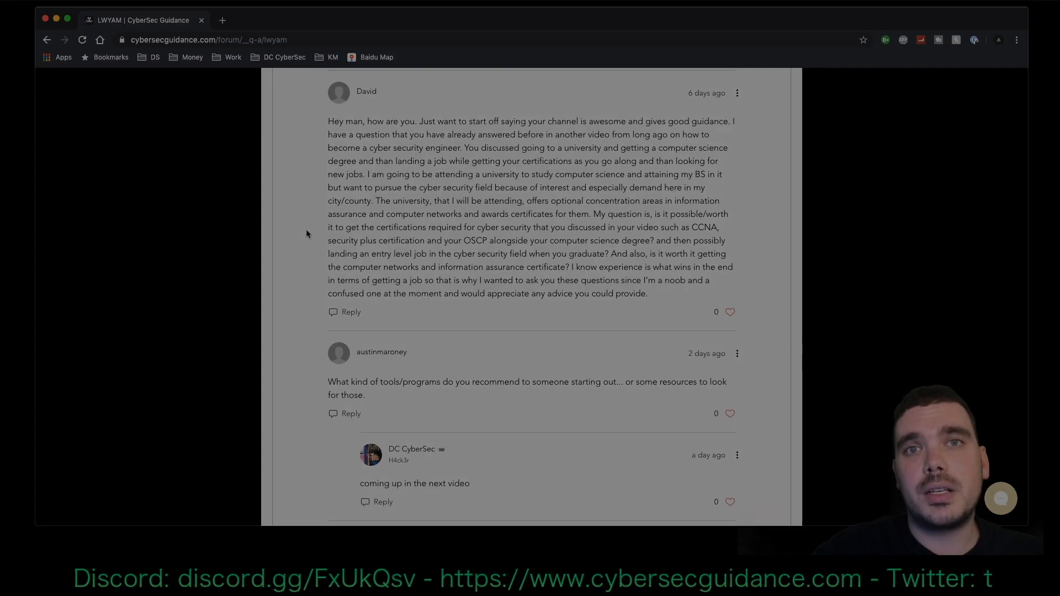
Scroll past the analyst daily-tasks question to the stammerer's track question
scroll(down, 3)
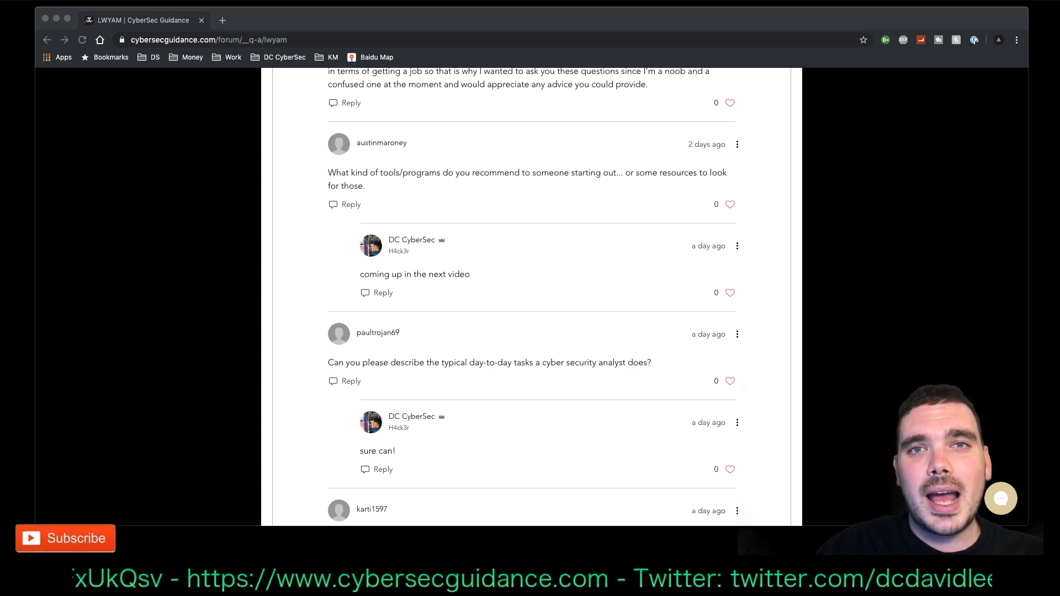
mouse_move(69, 558)
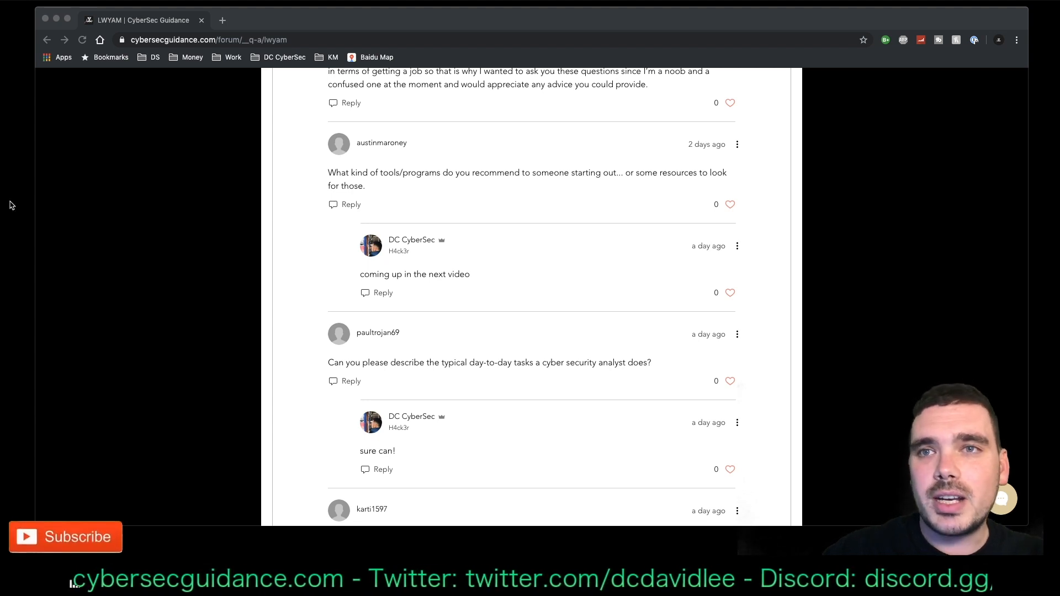
scroll(down, 3)
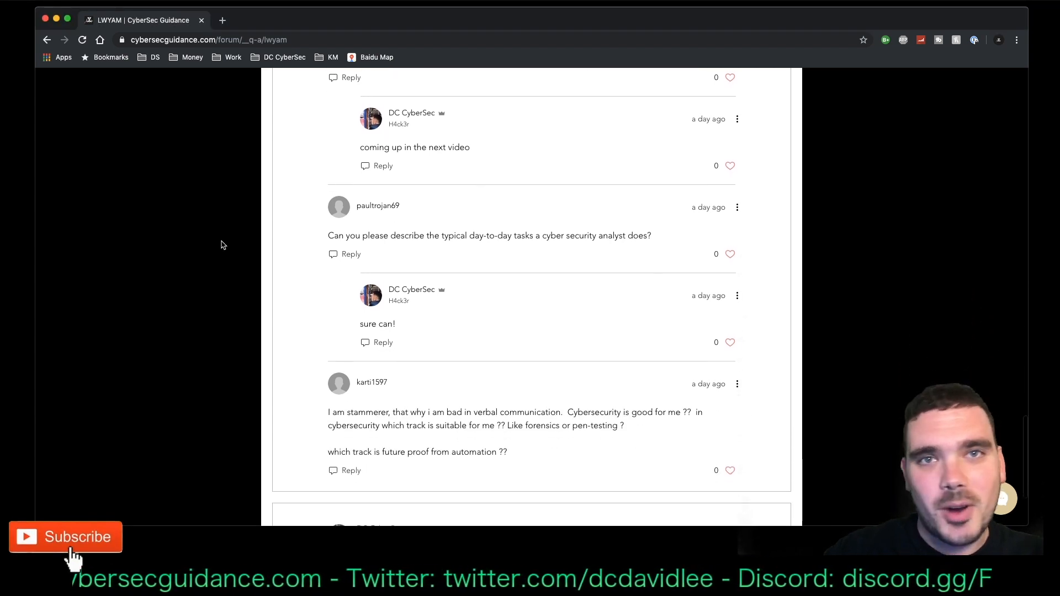